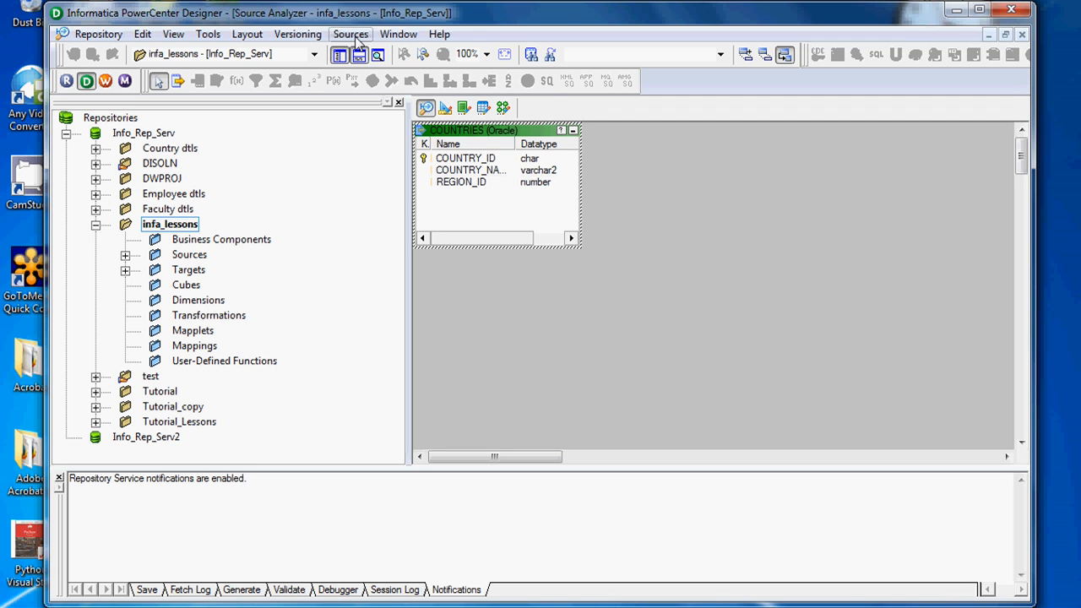
Start Import from File under Sources to reach the Open Flat File dialog.
left_click(350, 34)
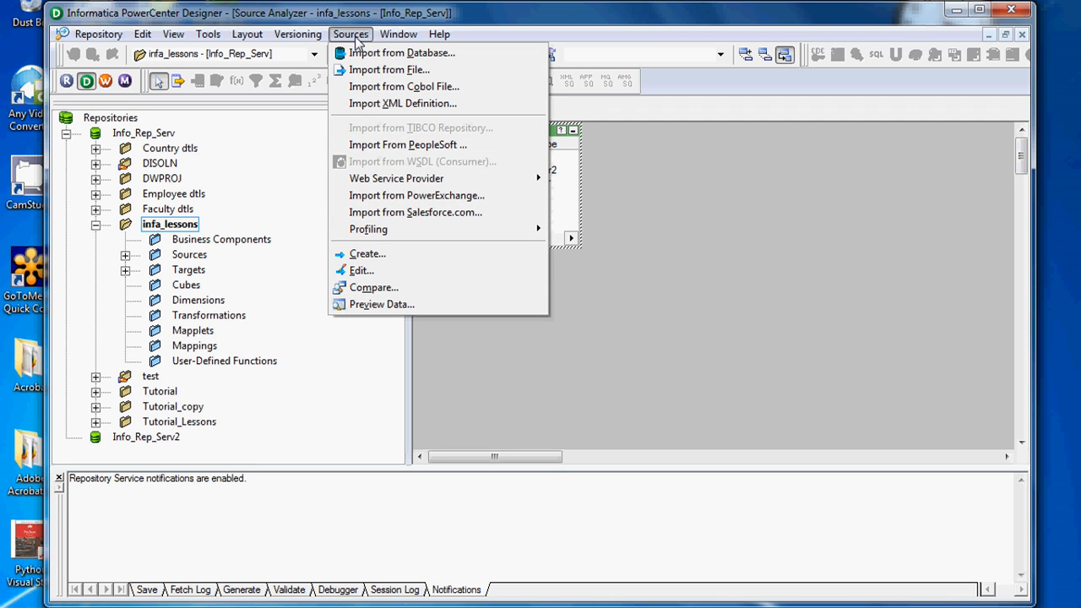
mouse_move(388, 70)
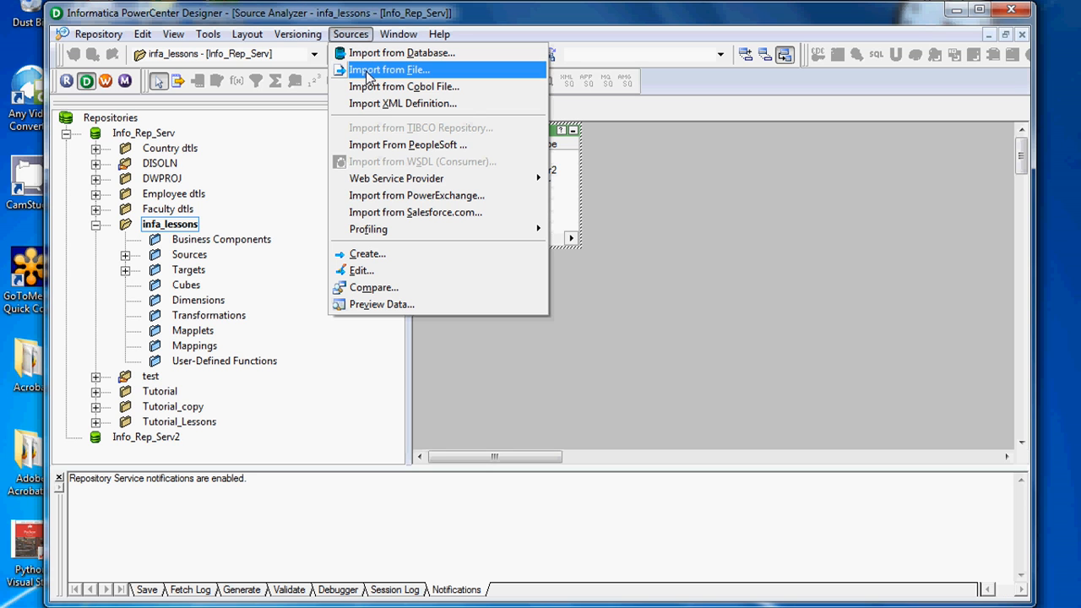
left_click(389, 69)
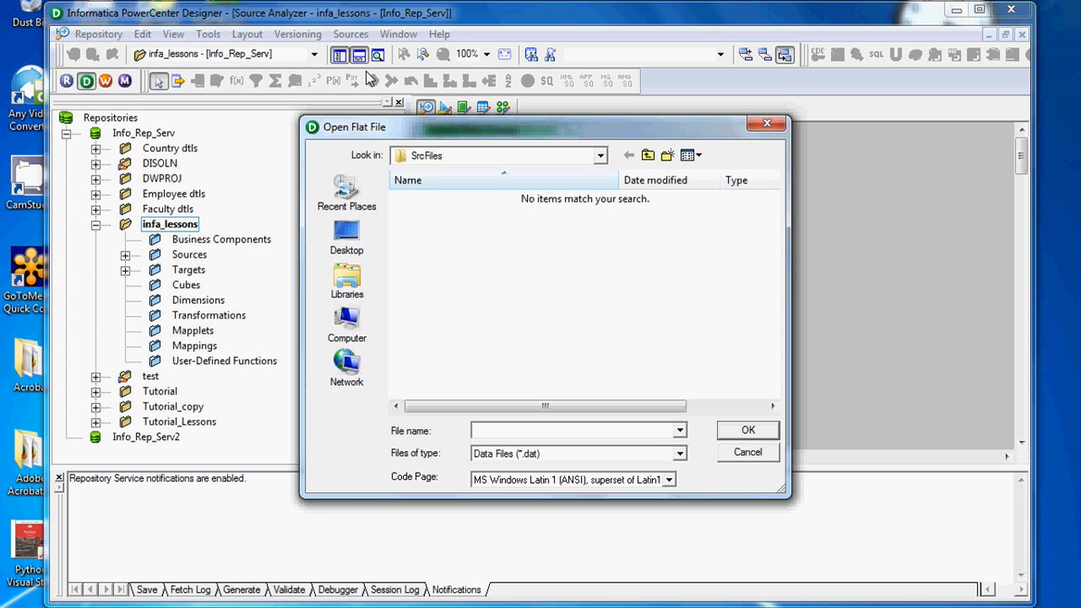
mouse_move(527, 301)
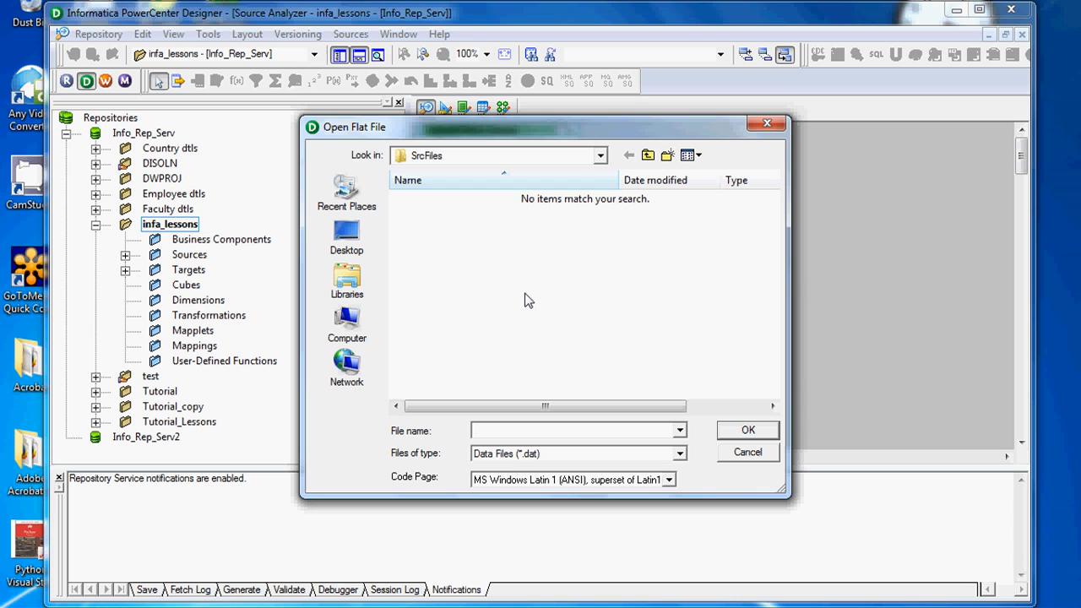
mouse_move(695, 430)
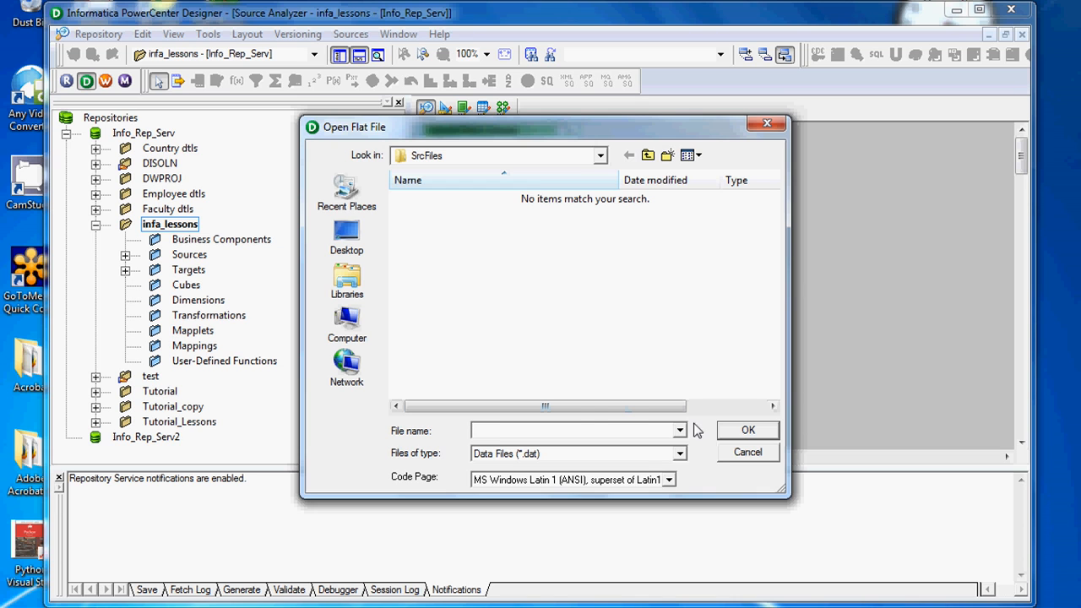
Load countries.csv into the wizard as delimited, importing field names from the first line.
left_click(679, 453)
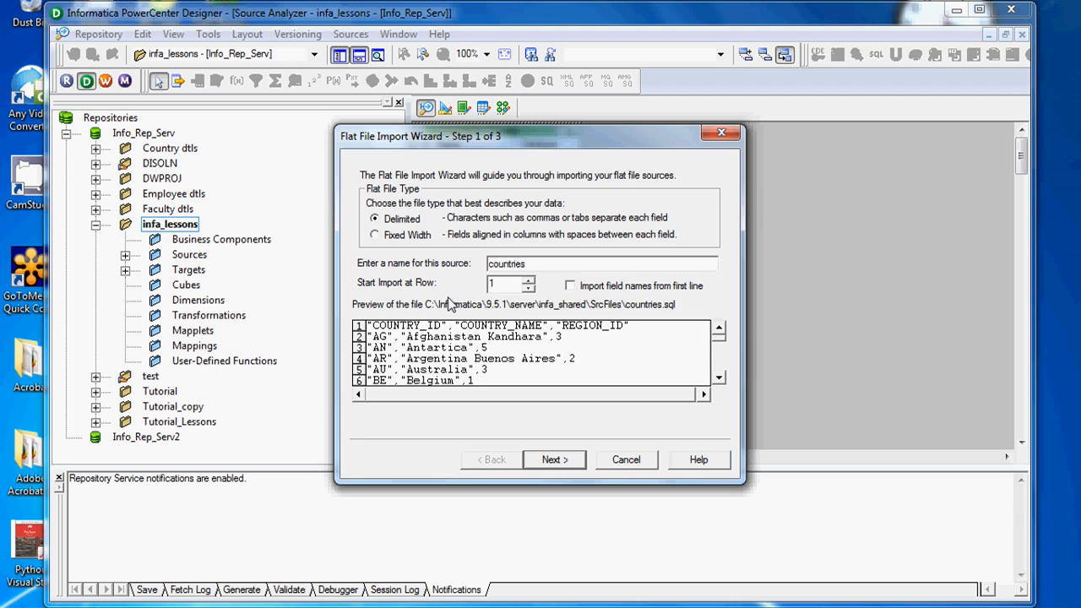
mouse_move(435, 295)
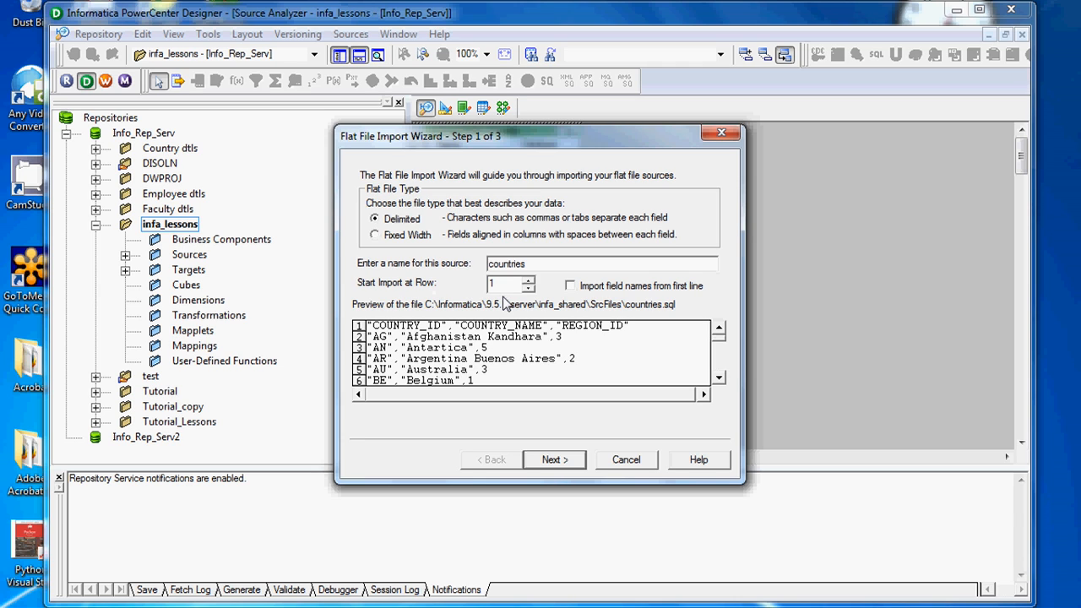
mouse_move(446, 329)
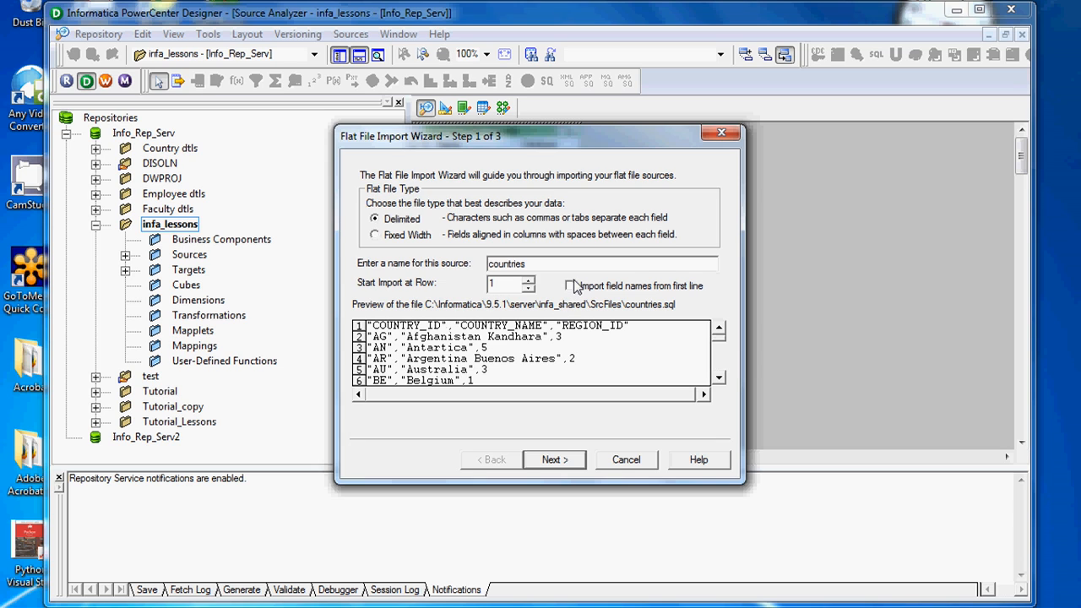
left_click(571, 286)
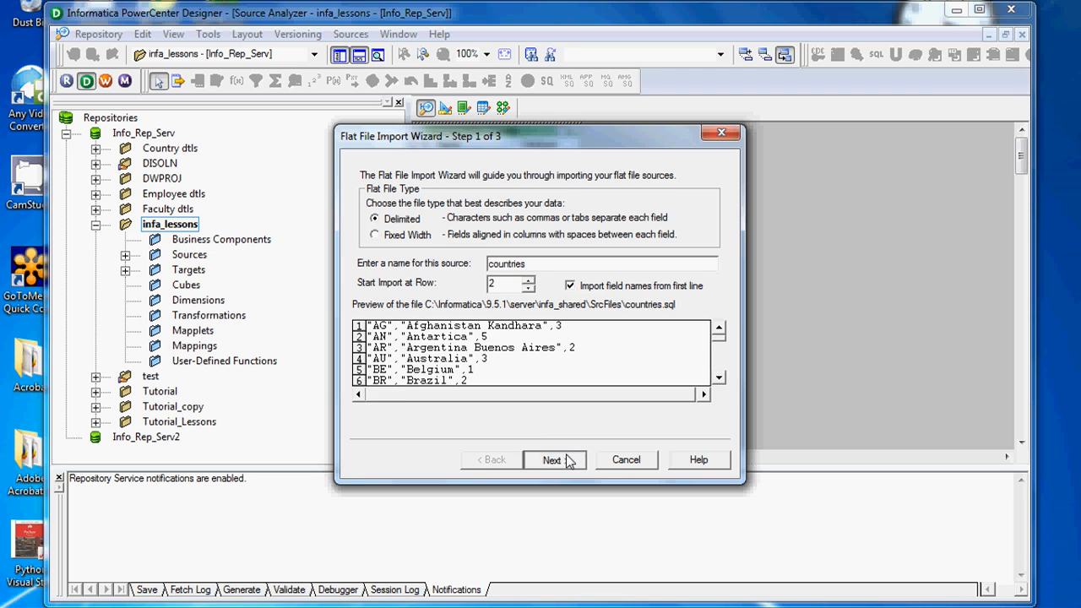
Advance to Step 2 showing comma delimiter and double-quote text qualifier.
left_click(551, 460)
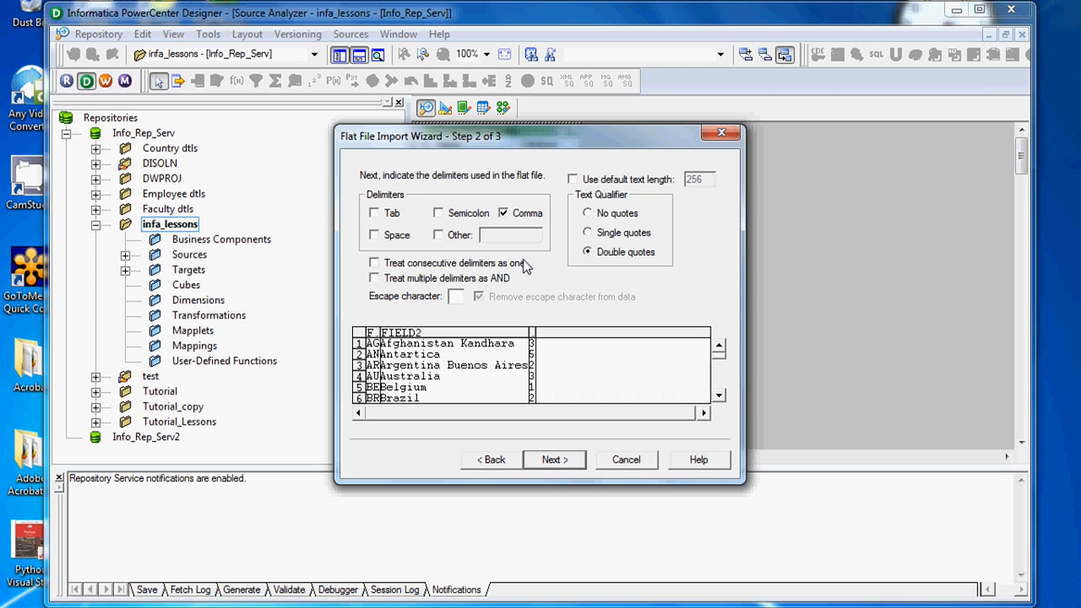
mouse_move(365, 341)
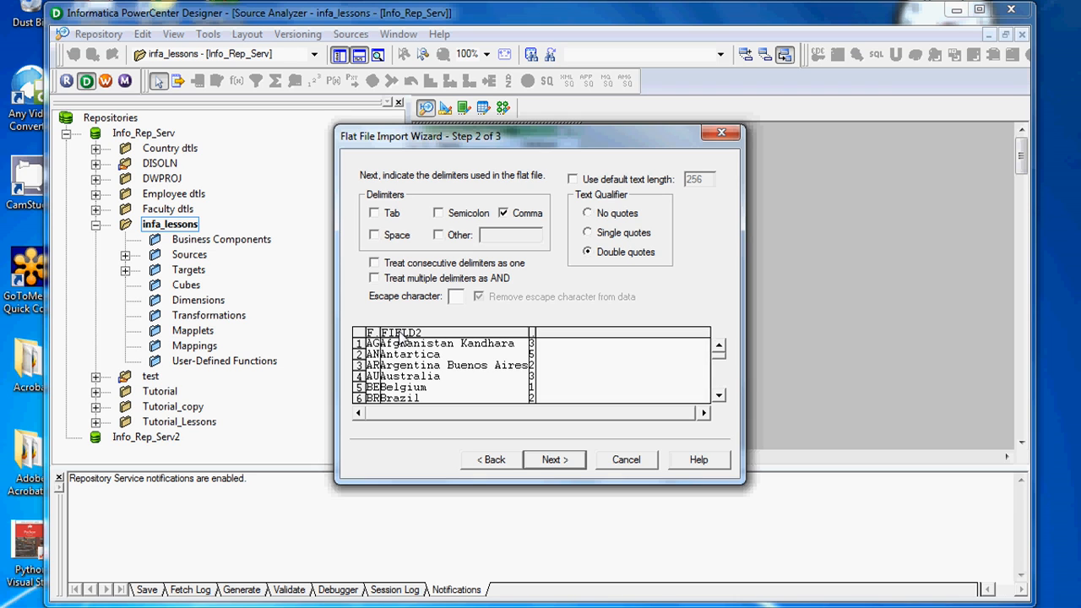
Review column datatypes in Step 3 and finish importing the countries source with COUNTRY_ID, COUNTRY_NAME, REGION_ID.
left_click(554, 459)
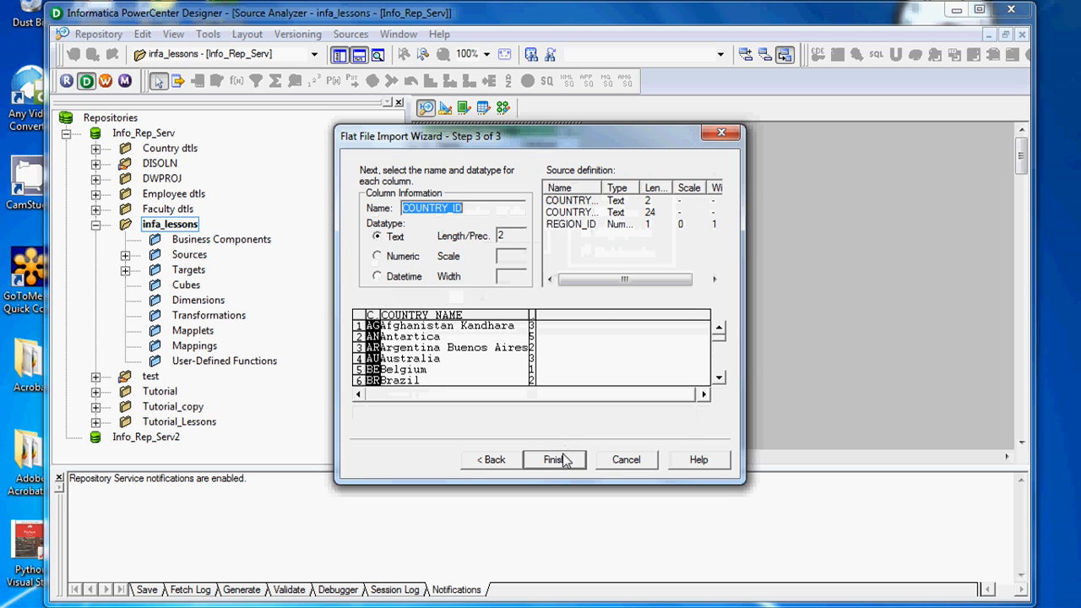
mouse_move(406, 346)
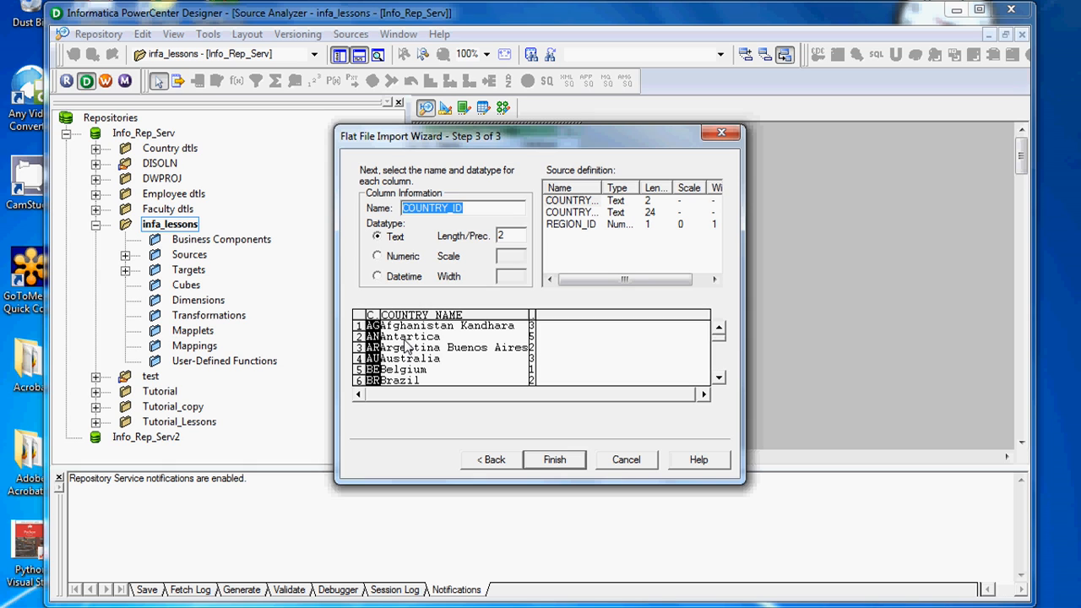
mouse_move(523, 381)
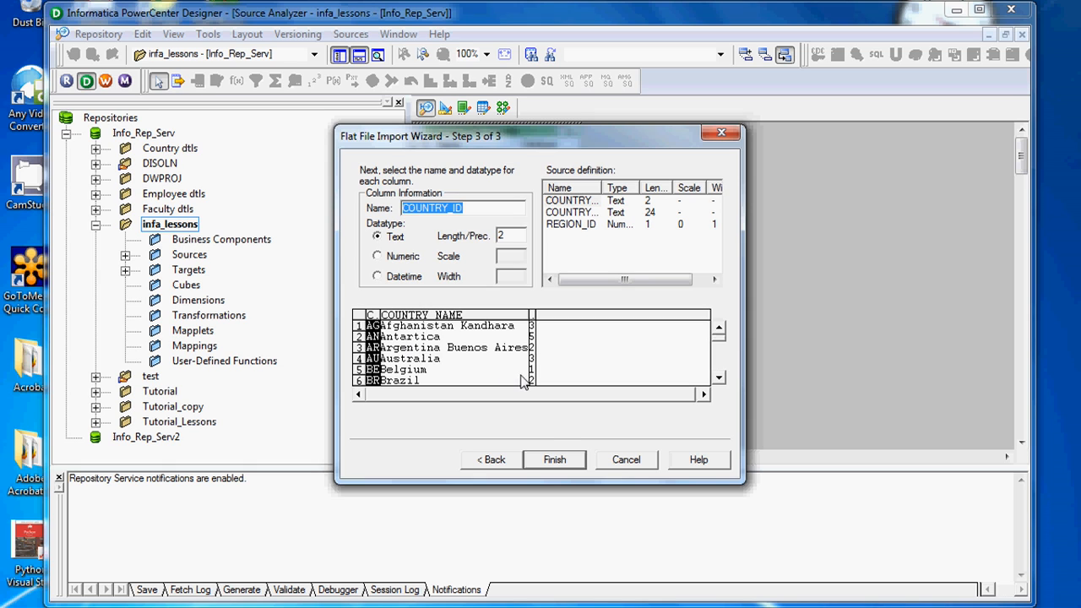
mouse_move(571, 446)
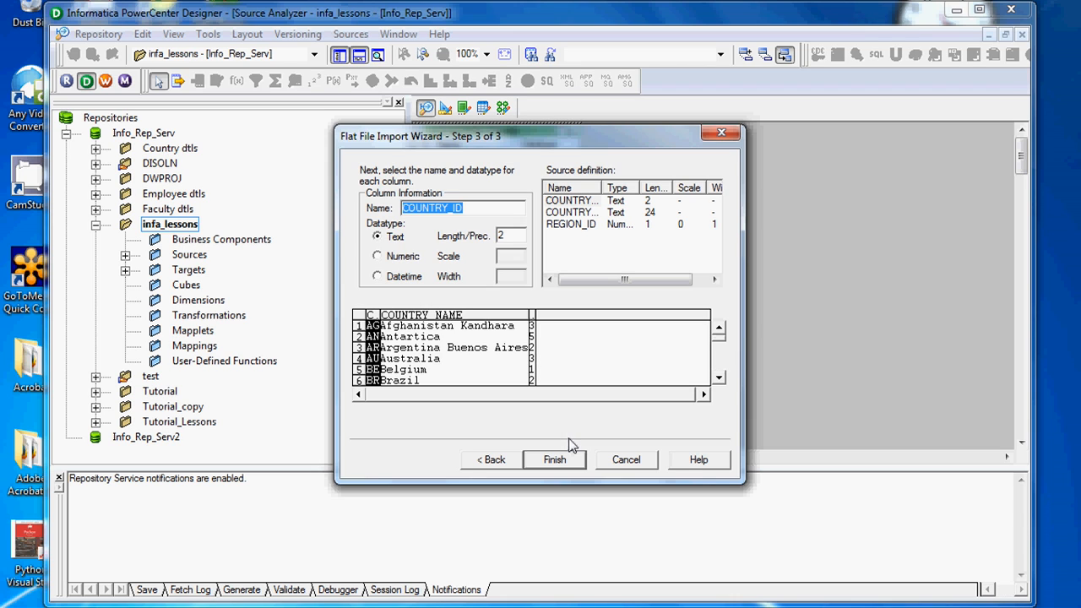
mouse_move(573, 476)
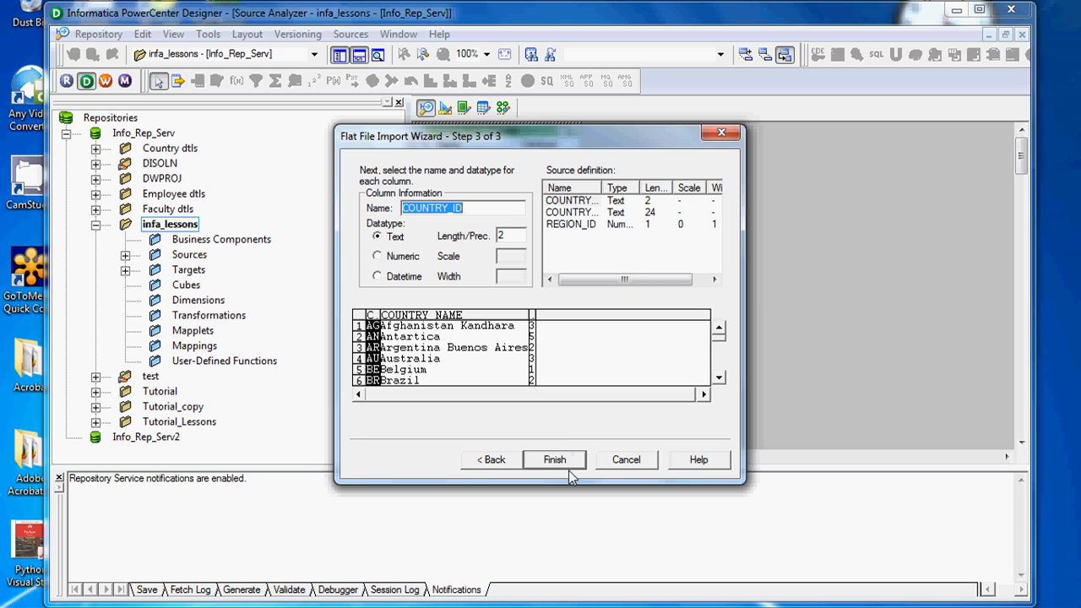
left_click(554, 459)
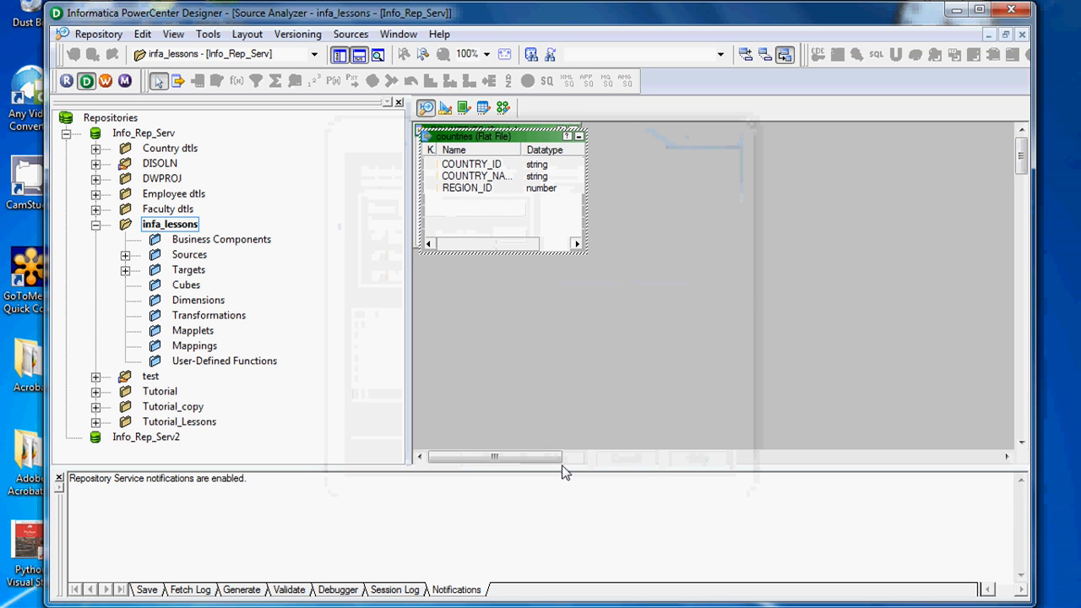